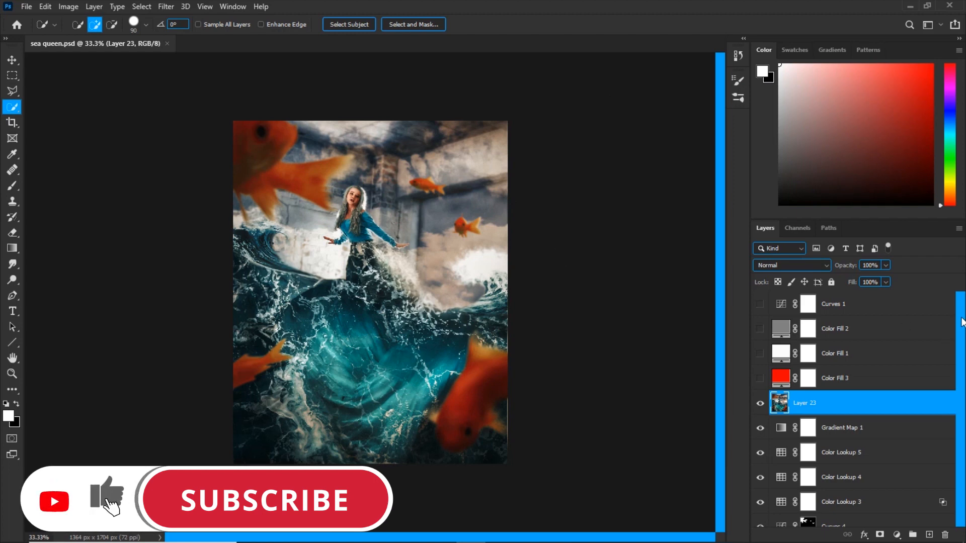
# Show the History panel and create a new document named Open from the current state.
pyautogui.scroll(-3)
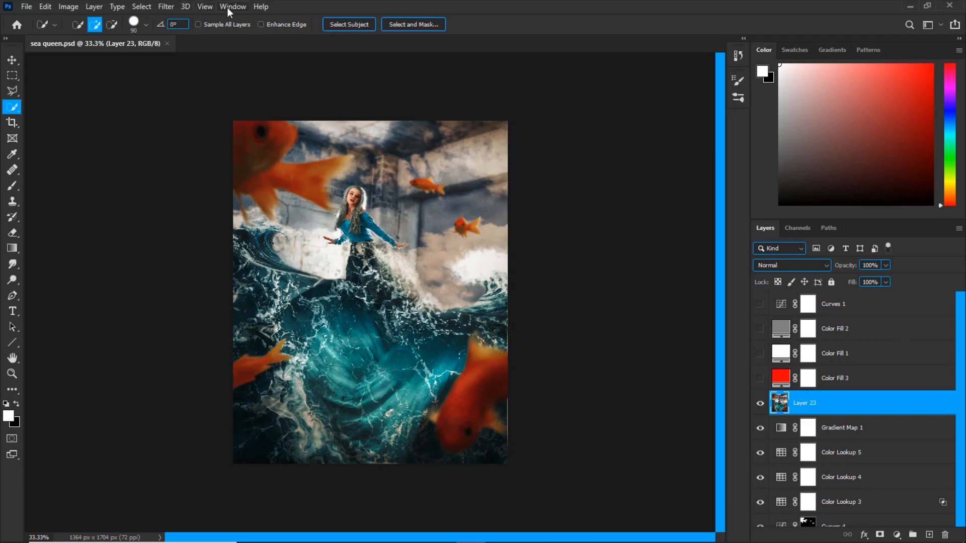
pyautogui.click(233, 6)
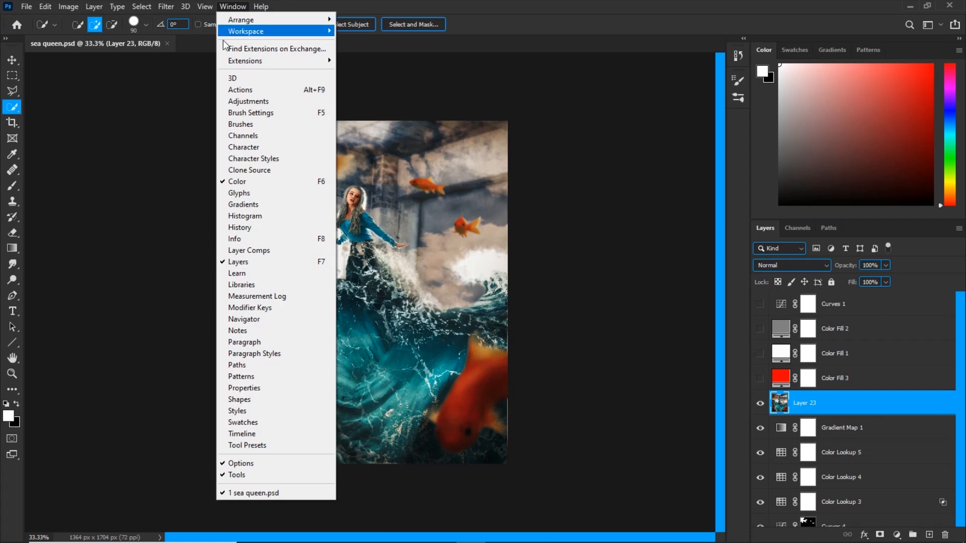
pyautogui.click(239, 227)
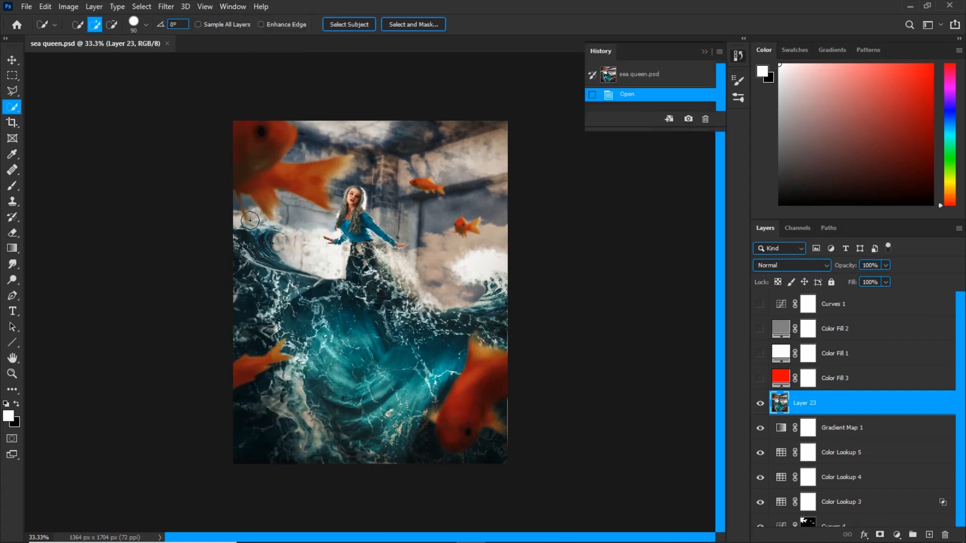
pyautogui.click(669, 118)
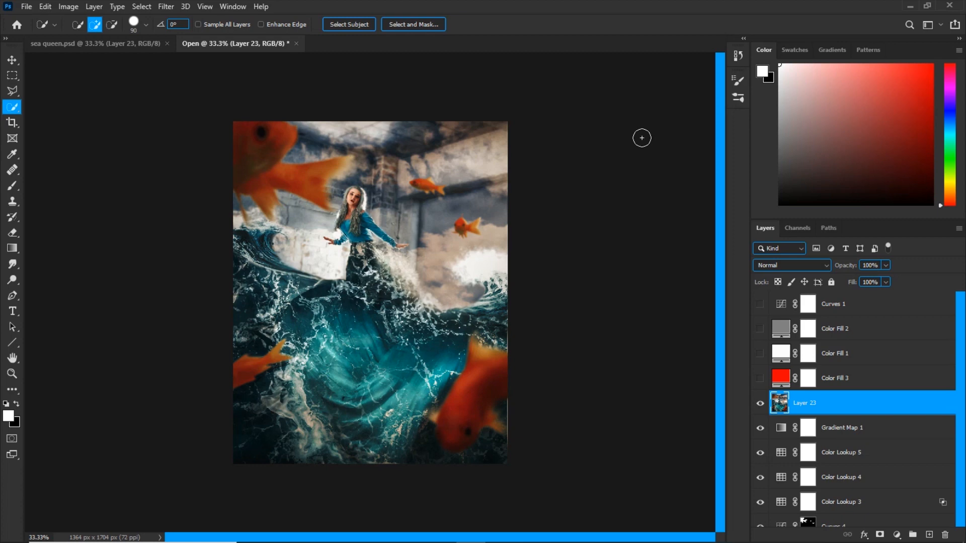
pyautogui.click(94, 6)
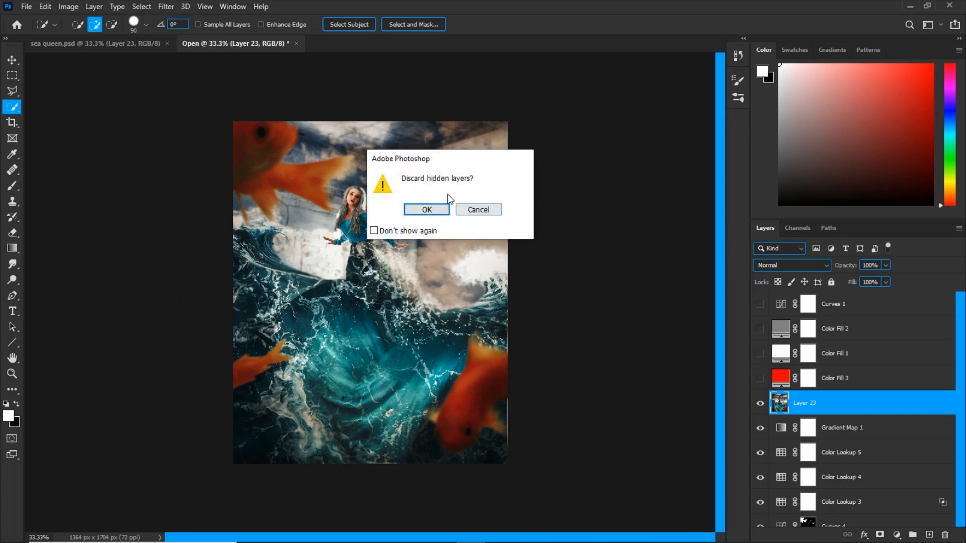
# Confirm discarding hidden layers so the duplicate becomes a single Background layer.
pyautogui.click(426, 210)
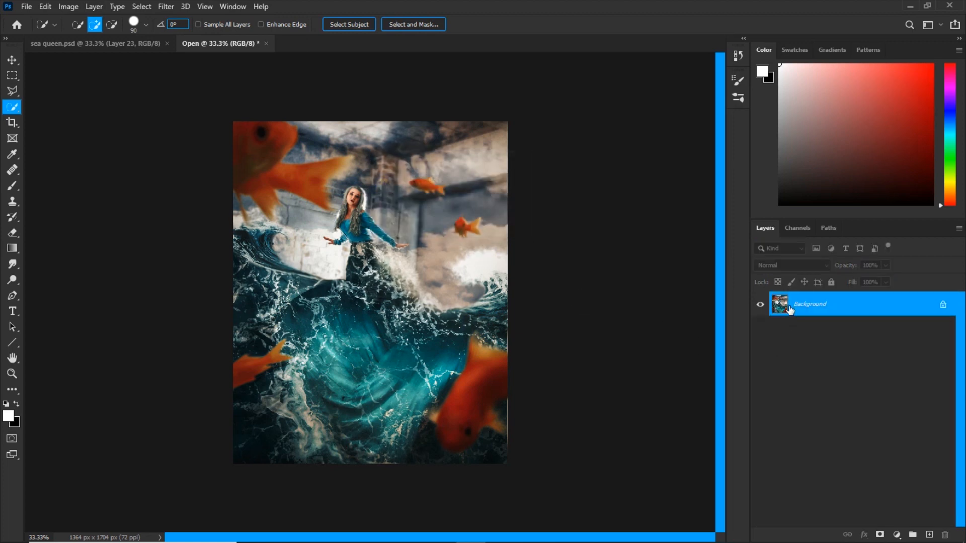
pyautogui.click(68, 6)
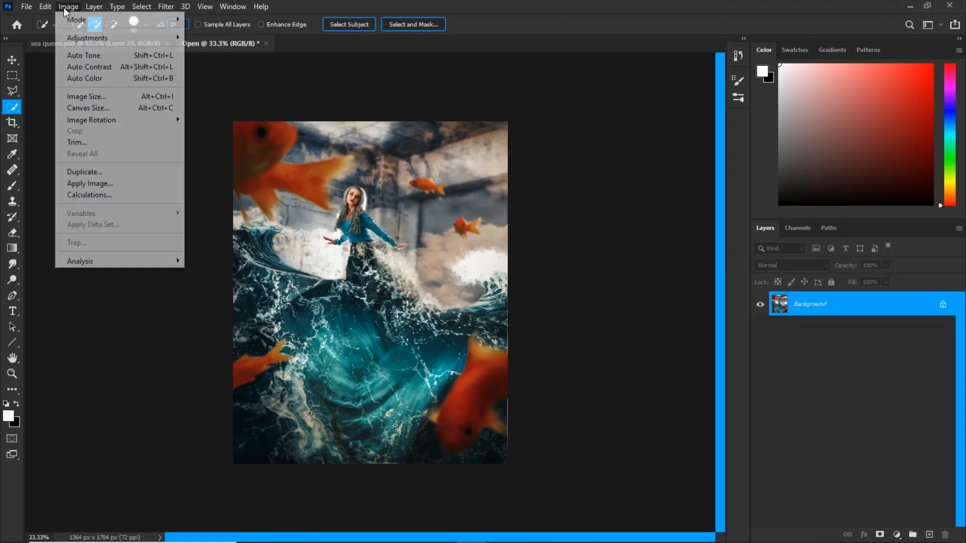
# Set image height to 1410 px with proportions kept, giving 1129 × 1410 pixels.
pyautogui.click(86, 96)
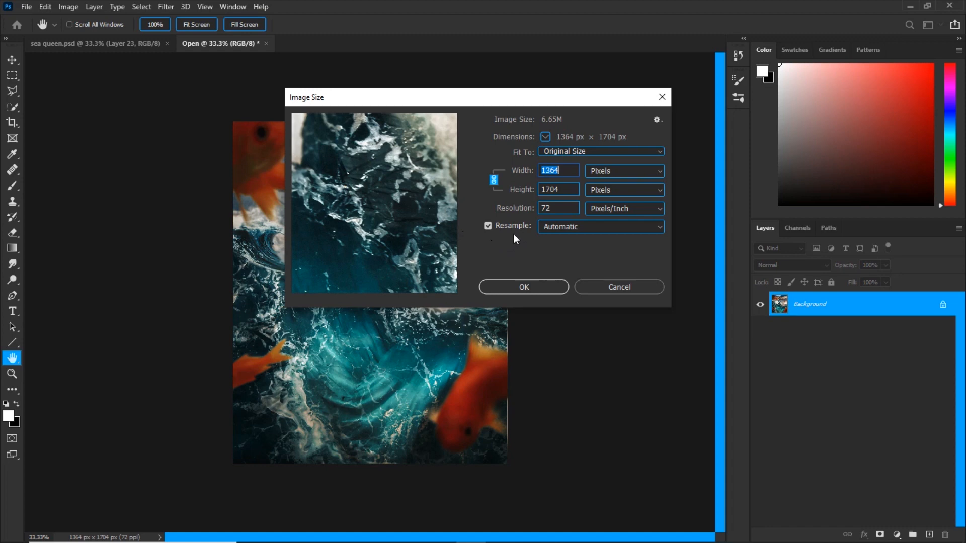
pyautogui.moveTo(529, 229)
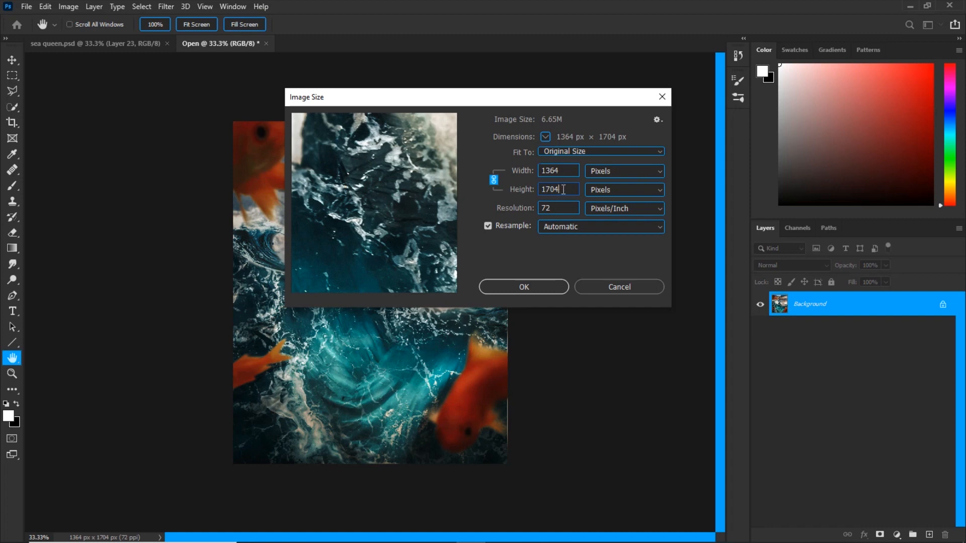
pyautogui.tripleClick(558, 189)
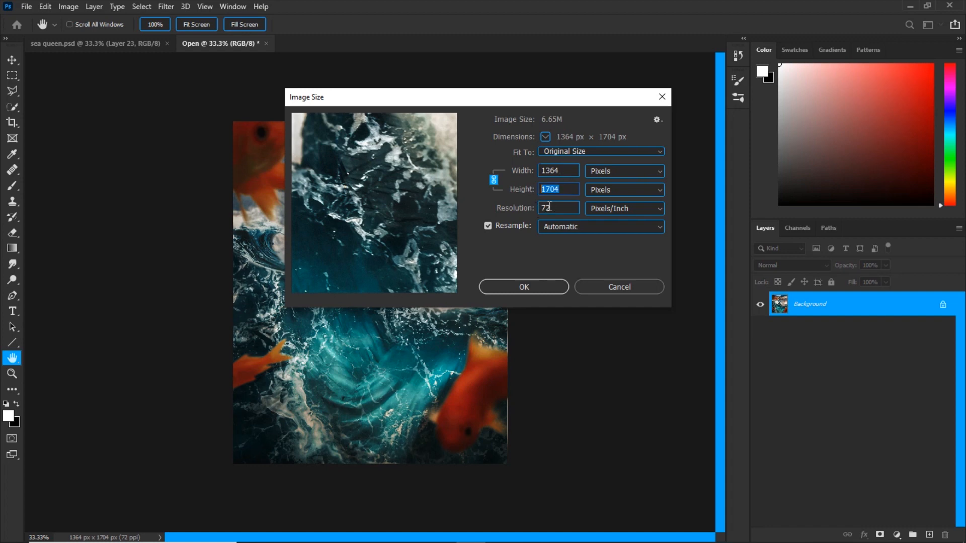
pyautogui.write('141')
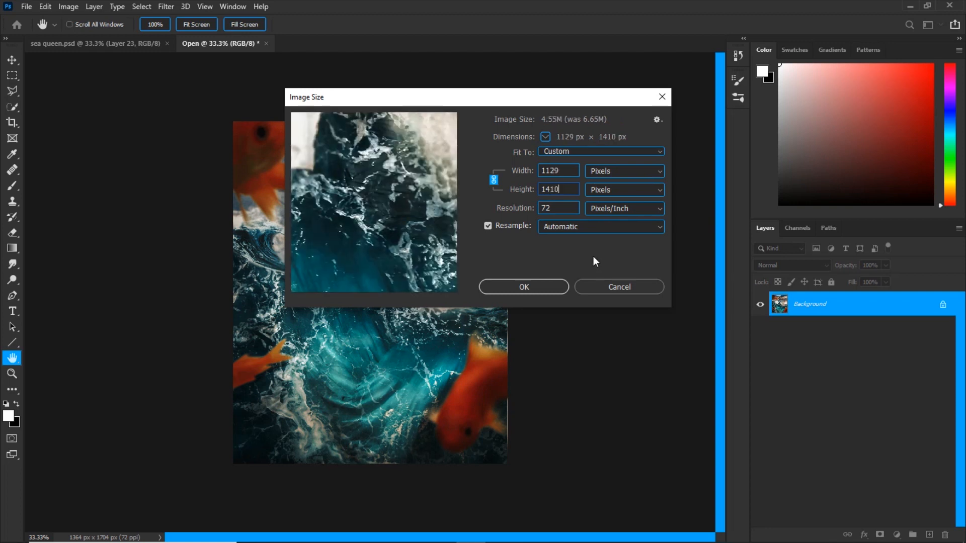
pyautogui.moveTo(551, 290)
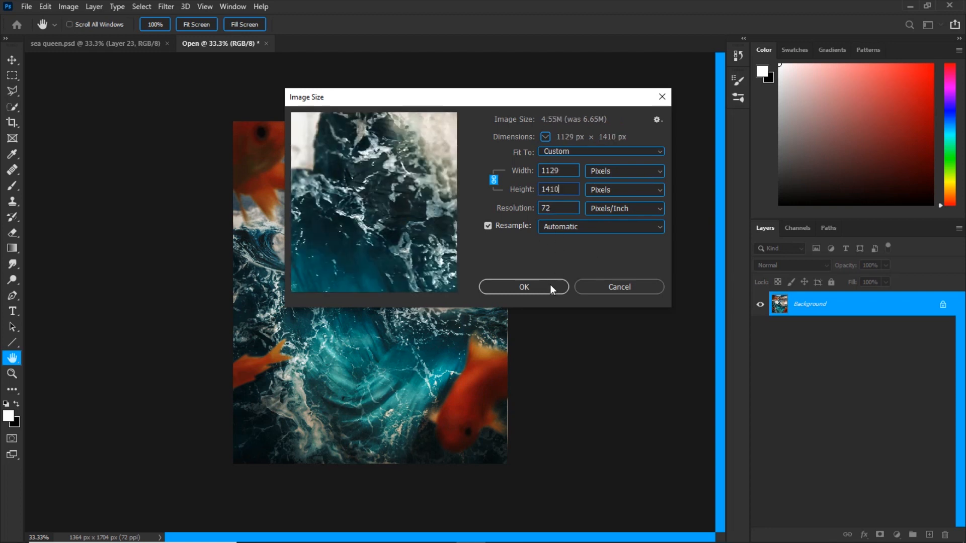
pyautogui.click(523, 287)
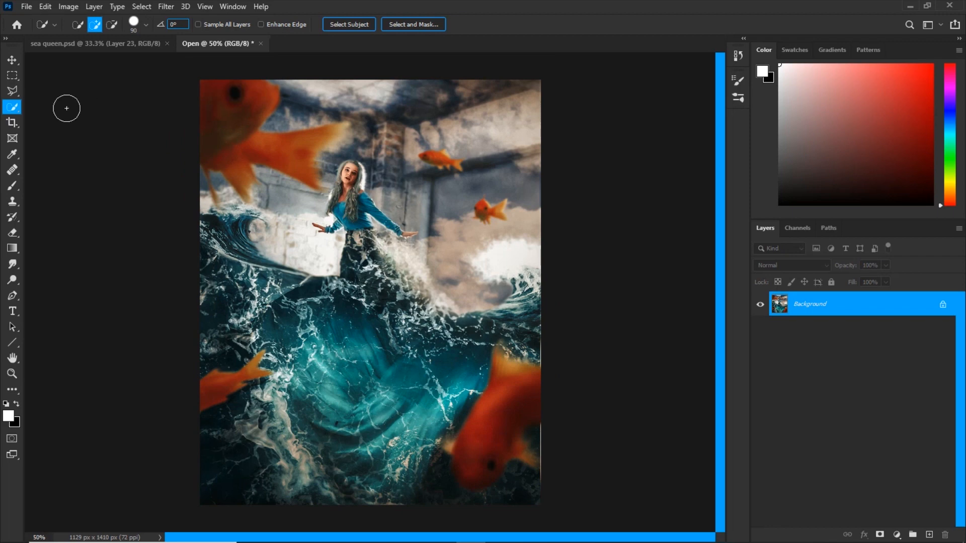
# Try a 4:5 crop ratio, then cancel the crop without trimming the image.
pyautogui.click(12, 122)
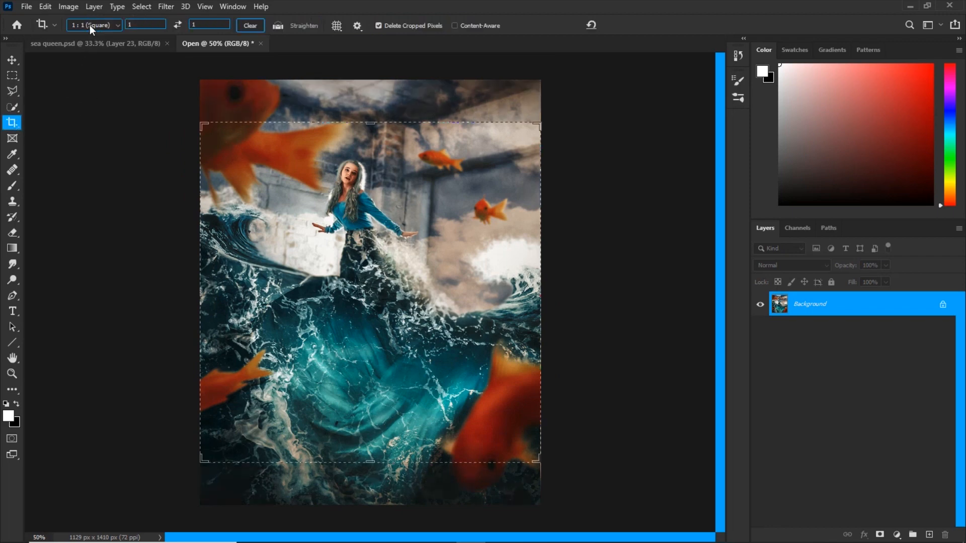
pyautogui.click(93, 25)
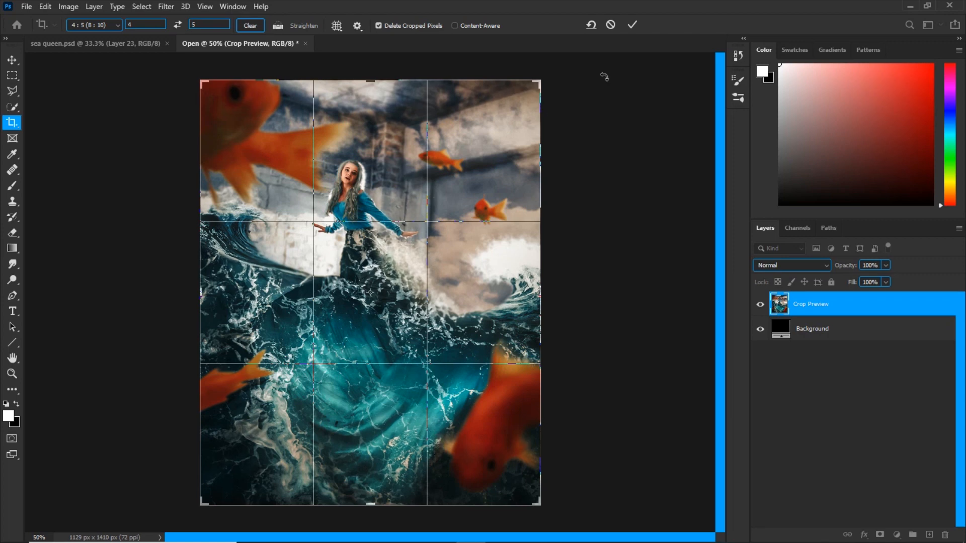
pyautogui.click(631, 24)
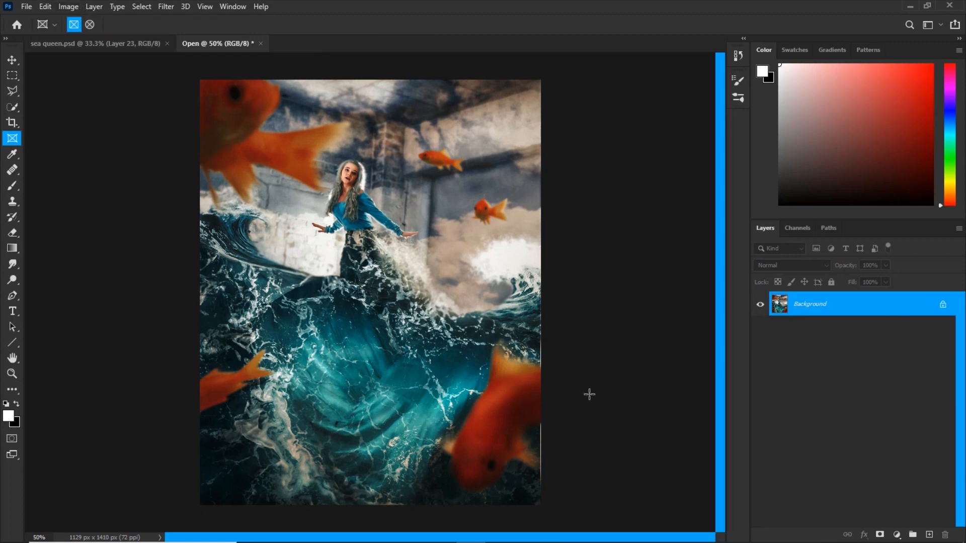
pyautogui.moveTo(445, 197)
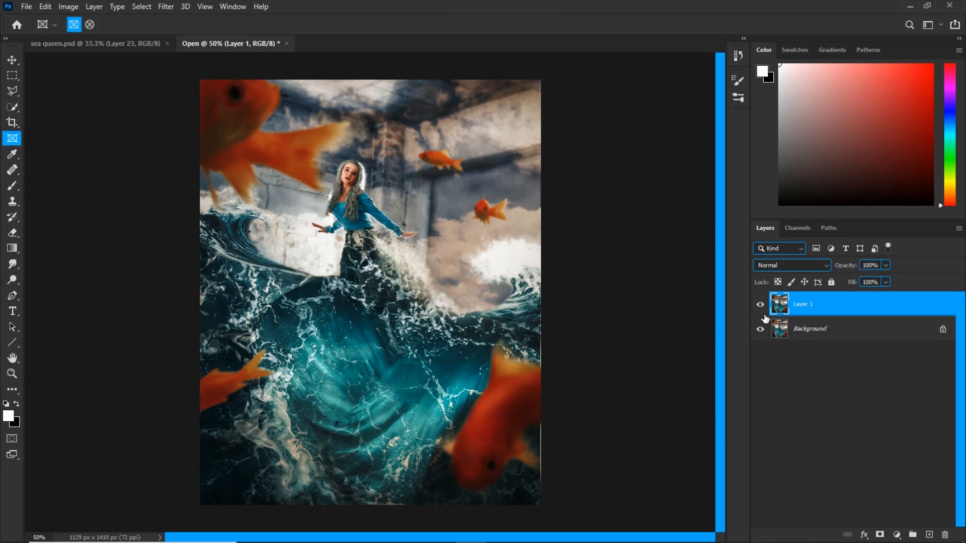
# Apply a High Pass filter to Layer 1 with a 0.5 pixel radius.
pyautogui.click(165, 6)
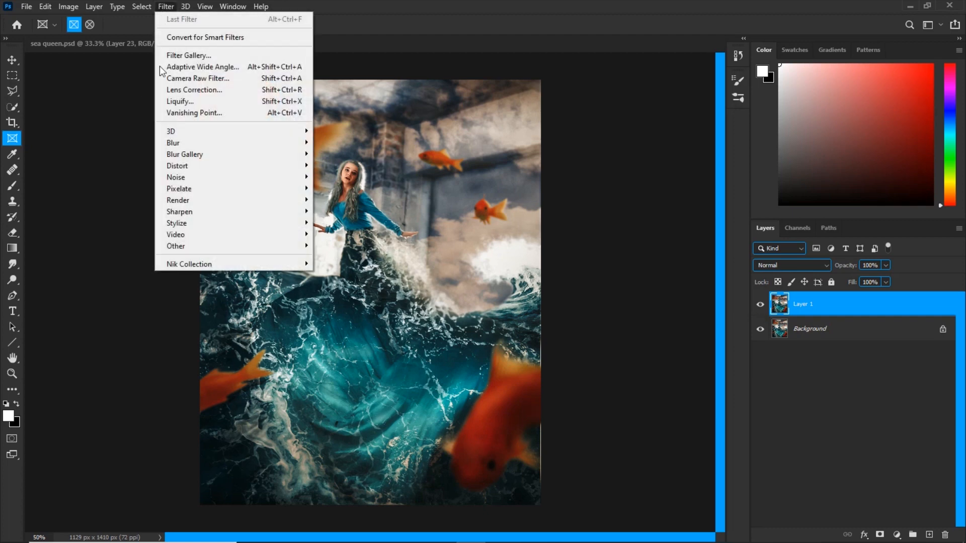
pyautogui.click(175, 246)
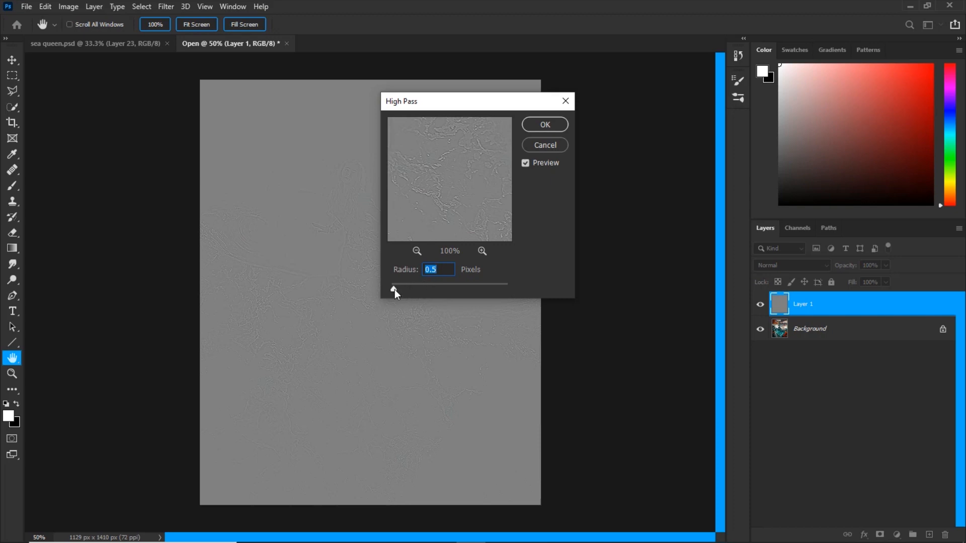
pyautogui.moveTo(395, 289); pyautogui.dragTo(404, 289)
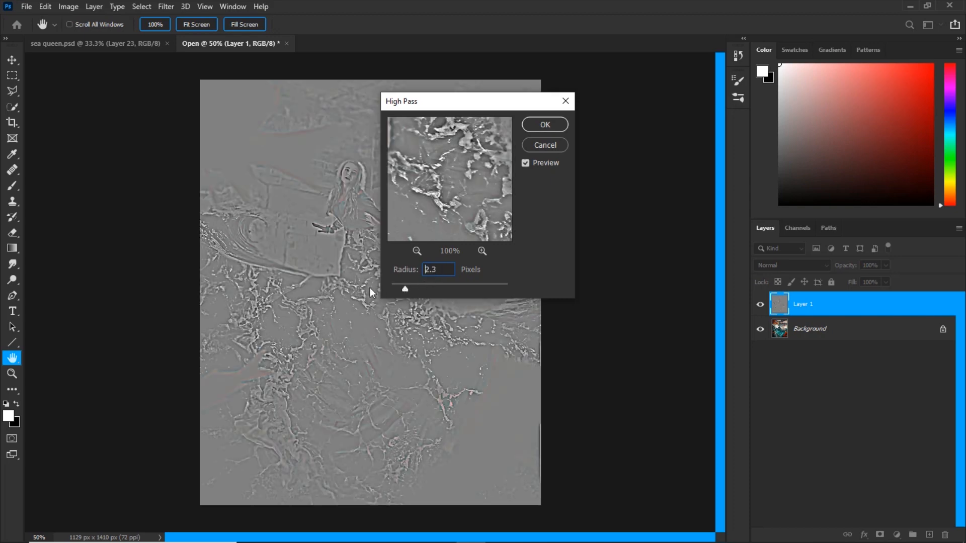
pyautogui.write('0')
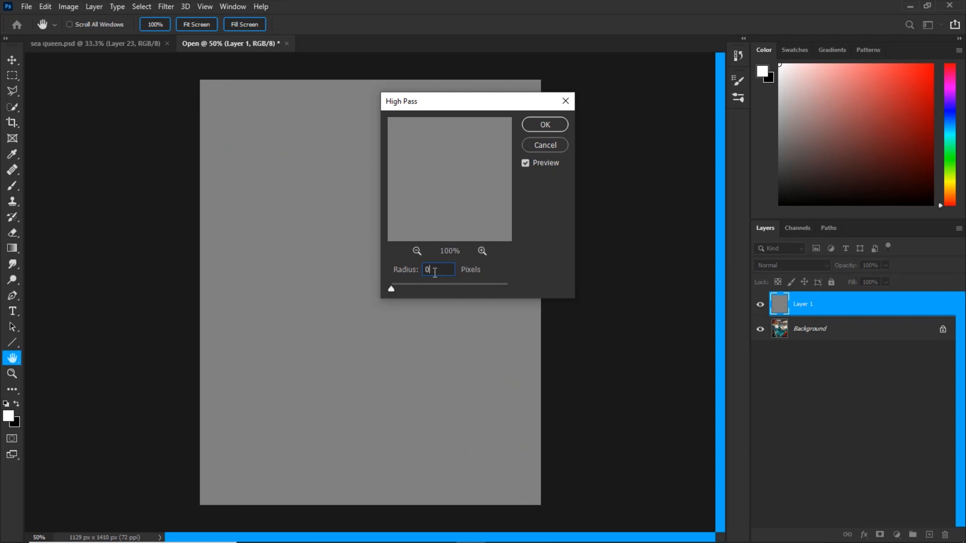
pyautogui.write('0.5')
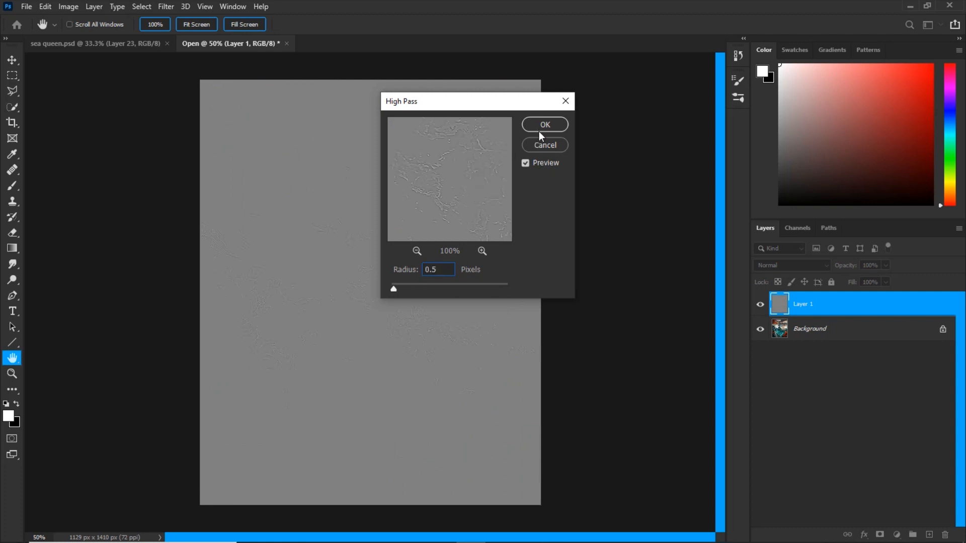
pyautogui.click(544, 124)
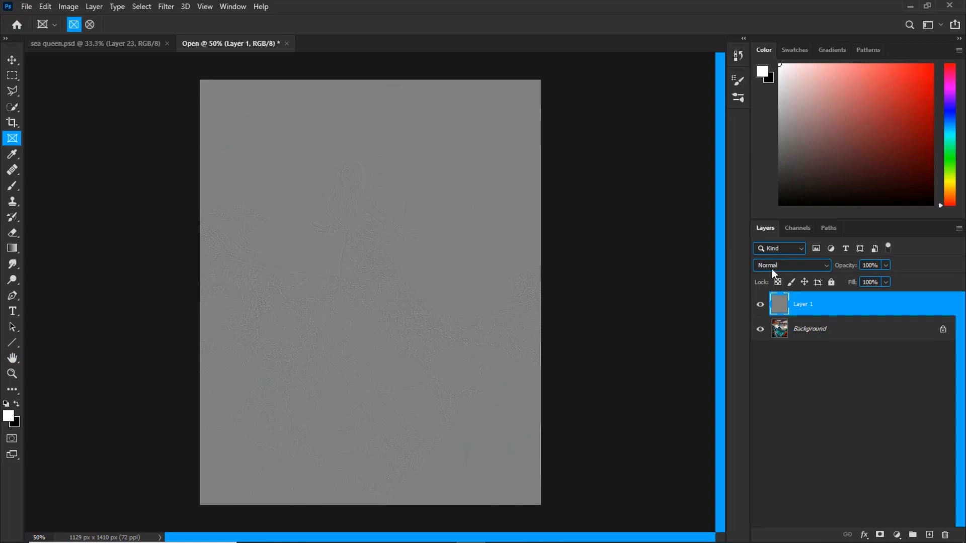
# Change Layer 1's blend mode from Normal to Overlay.
pyautogui.click(791, 265)
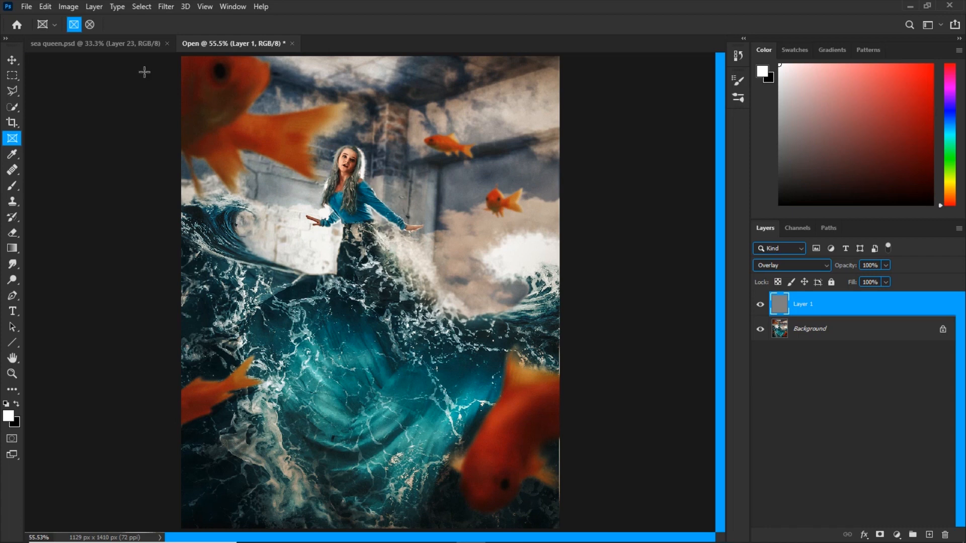
pyautogui.click(25, 7)
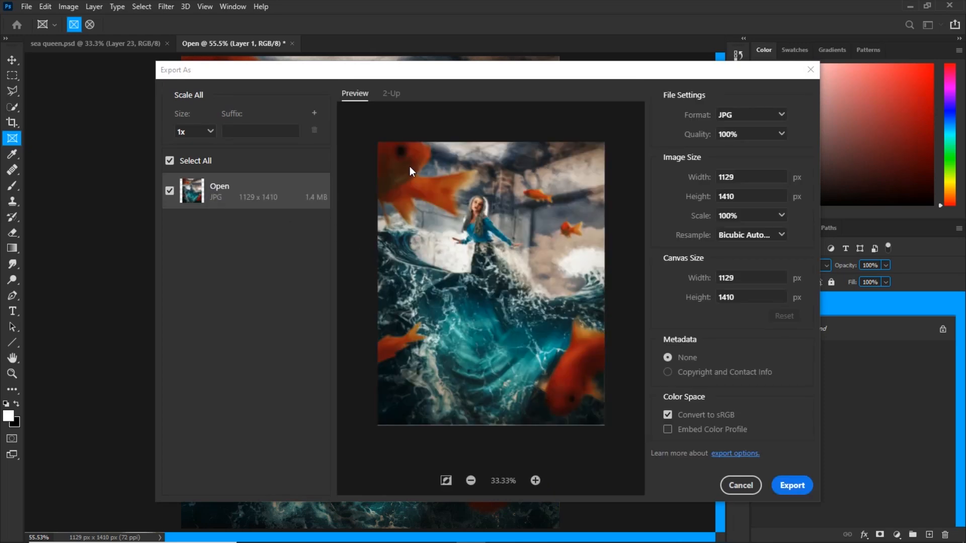
# Set Export As resampling to Preserve Details and export the 100% quality JPG.
pyautogui.click(750, 235)
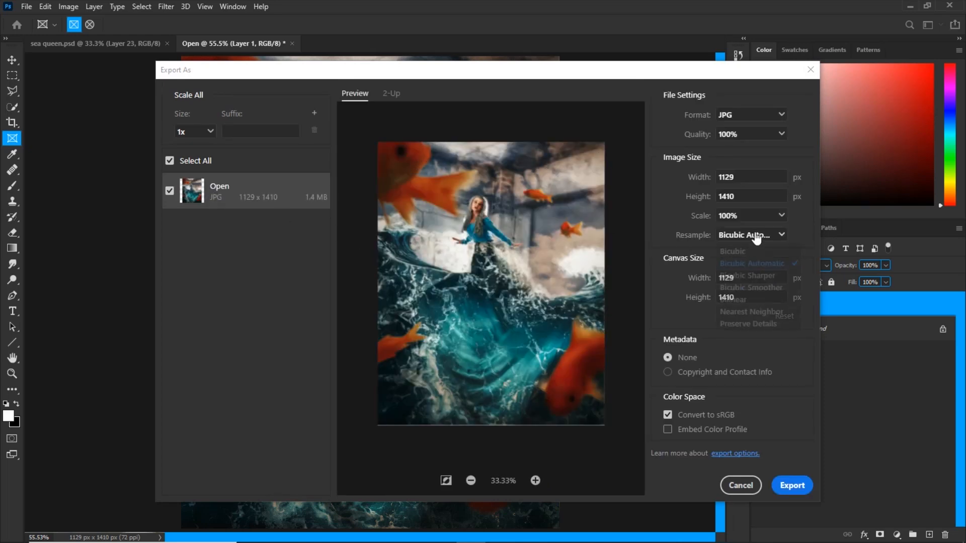
pyautogui.click(749, 324)
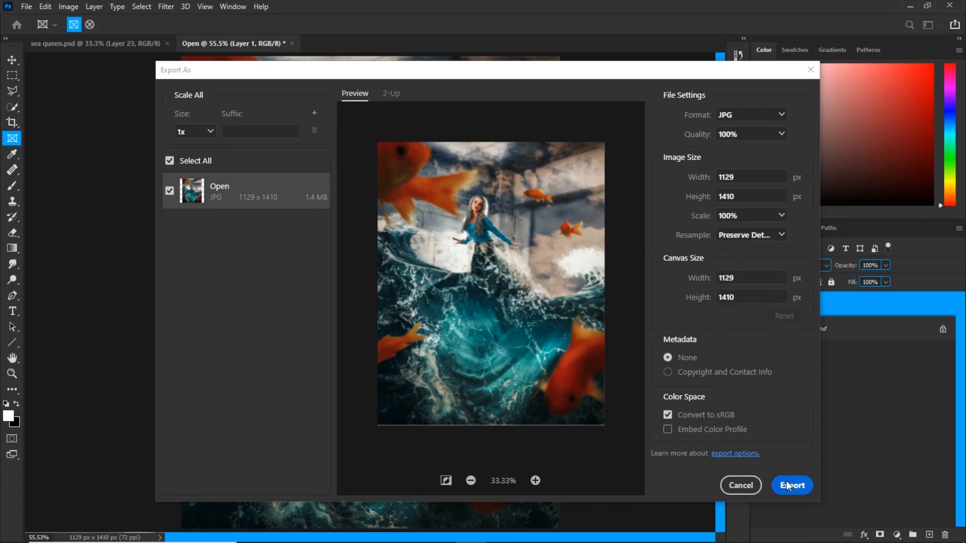
pyautogui.click(791, 486)
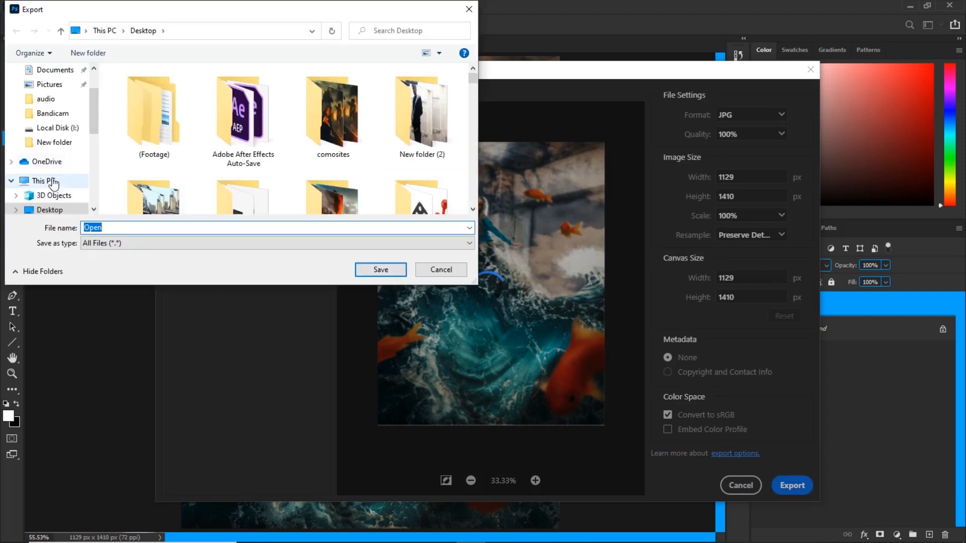